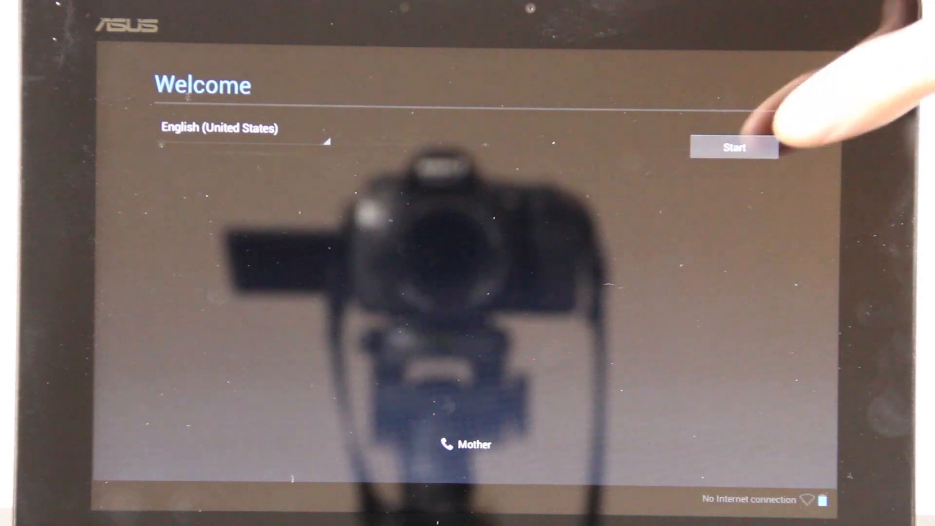
- Start setup and move past the Google account sign-in prompts
{"action": "left_click", "coordinate": [734, 147]}
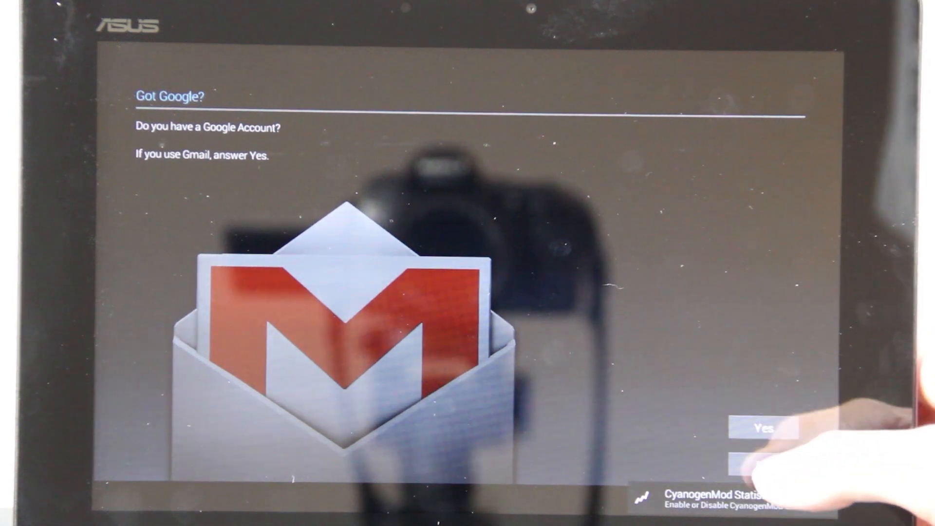
{"action": "left_click", "coordinate": [763, 426]}
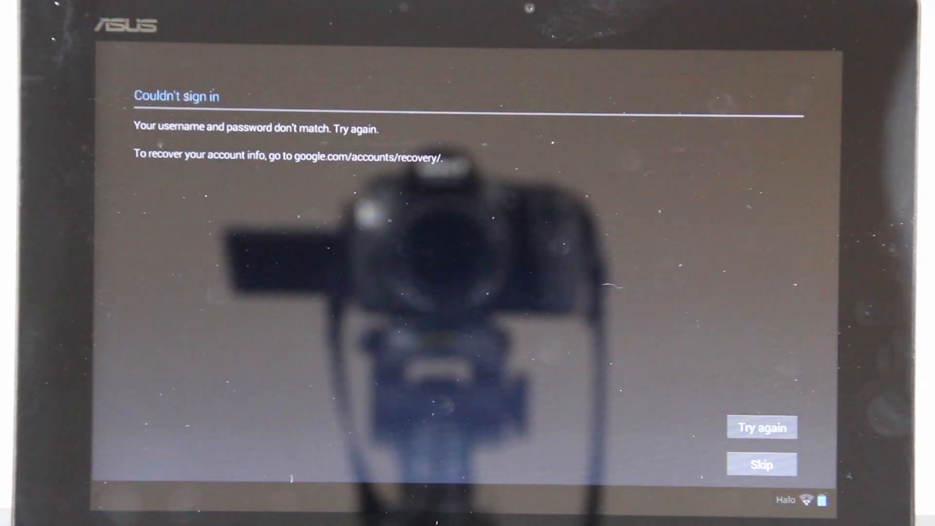
{"action": "left_click", "coordinate": [762, 426]}
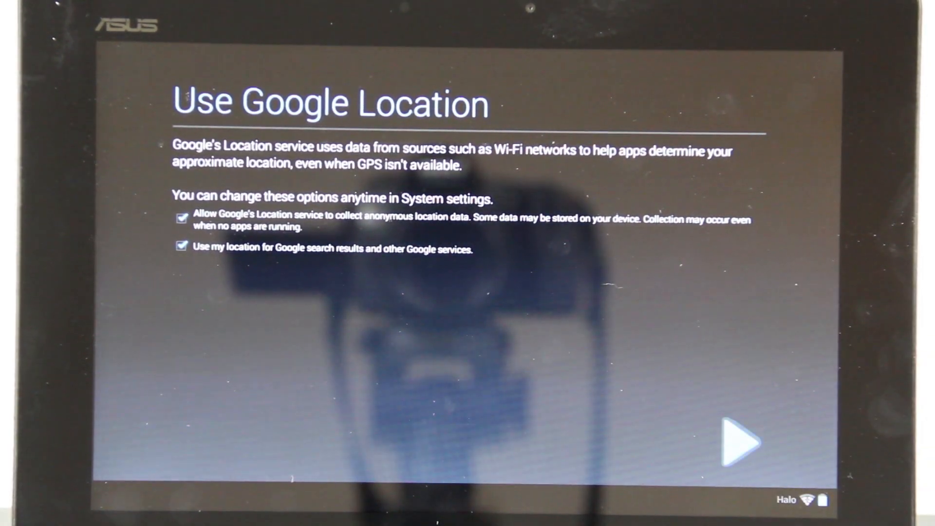
- Accept Google location services and choose Central Time as the time zone
{"action": "left_click", "coordinate": [741, 442]}
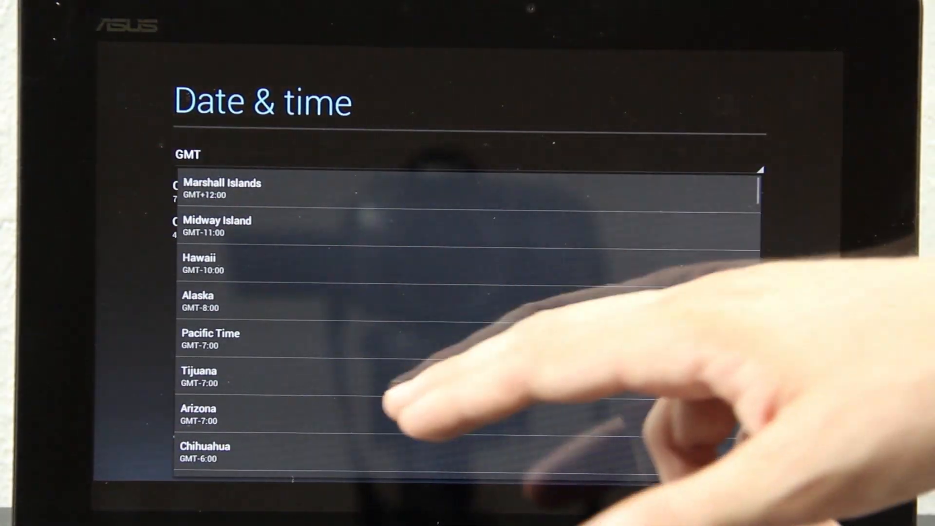
{"action": "scroll", "scroll_direction": "down", "scroll_amount": 3}
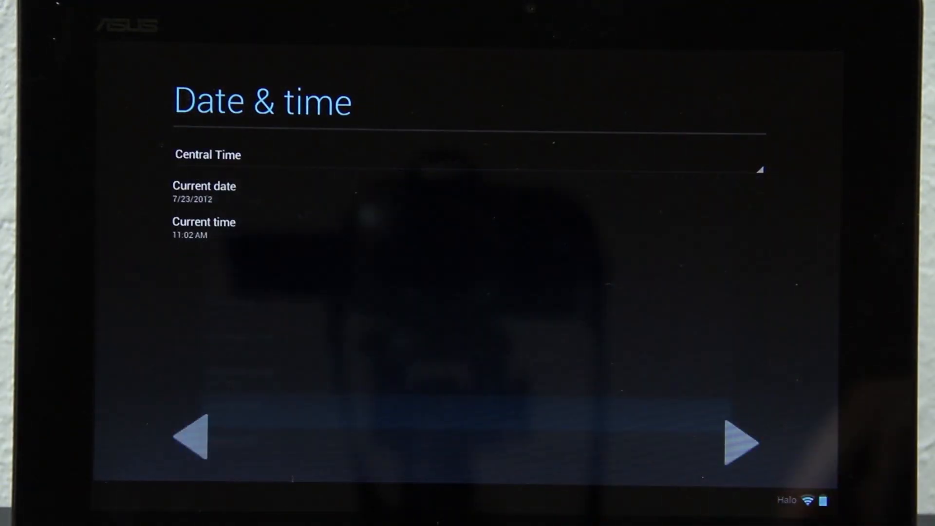
{"action": "left_click", "coordinate": [739, 443]}
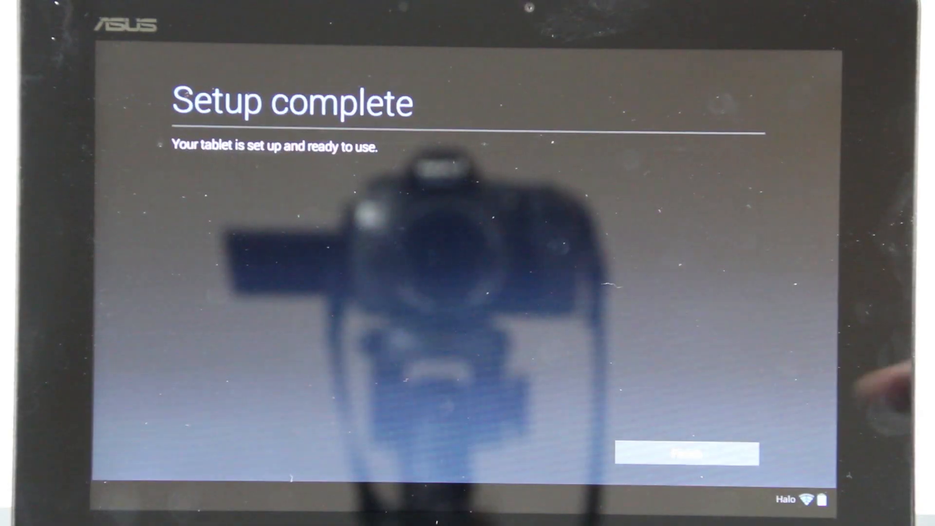
- Finish setup, glance through the app drawer and return to the home screen
{"action": "left_click", "coordinate": [685, 454]}
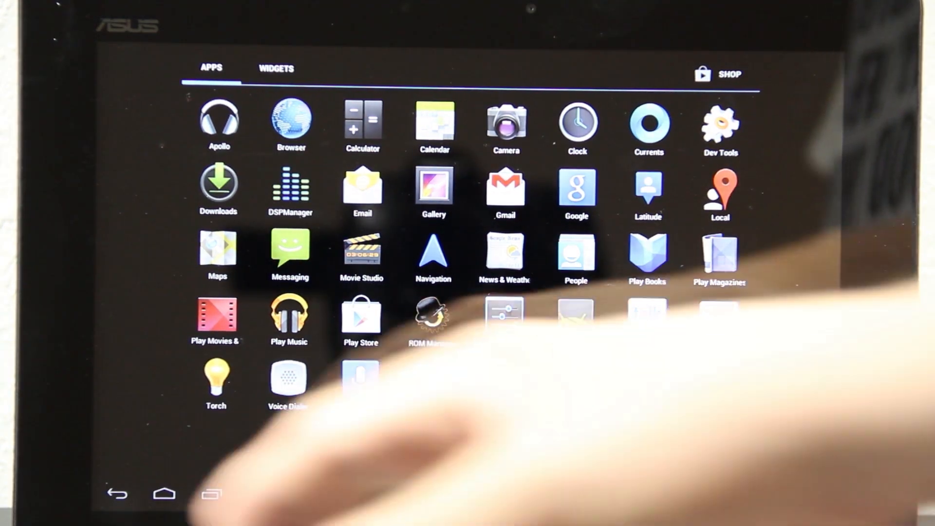
{"action": "left_click", "coordinate": [163, 493]}
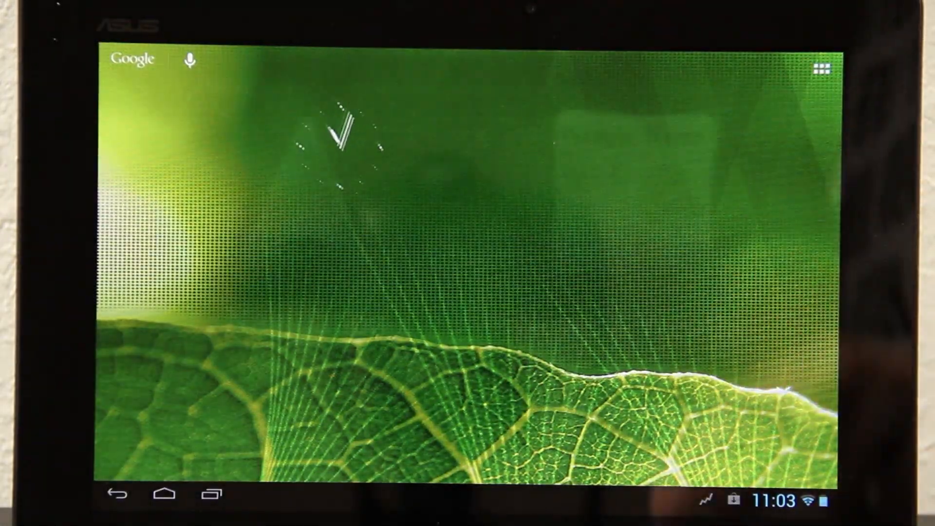
- Start a voice search from the Google widget and check the Voice settings
{"action": "left_click", "coordinate": [190, 61]}
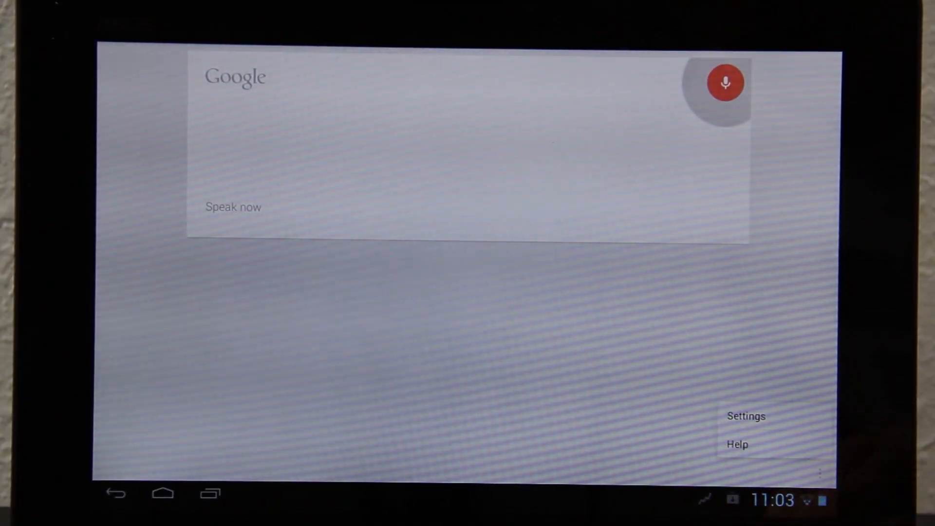
{"action": "left_click", "coordinate": [745, 416]}
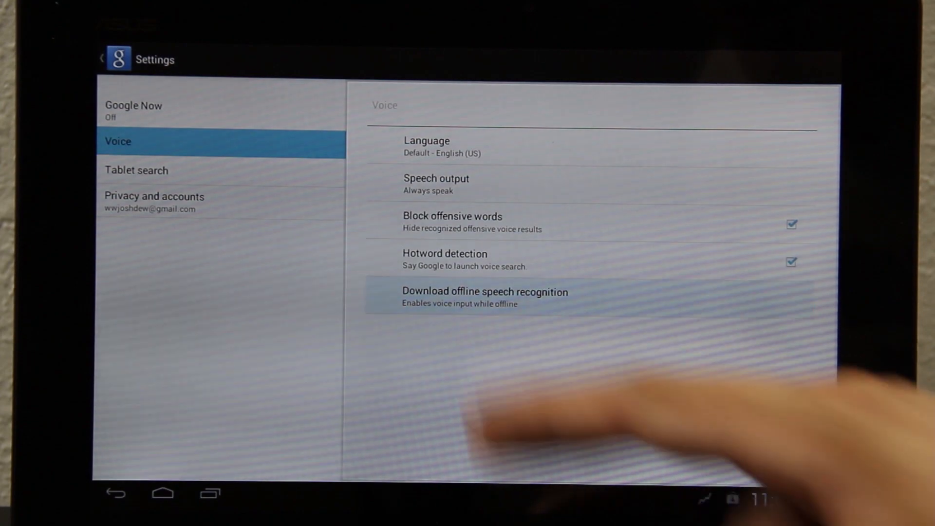
{"action": "left_click", "coordinate": [485, 297]}
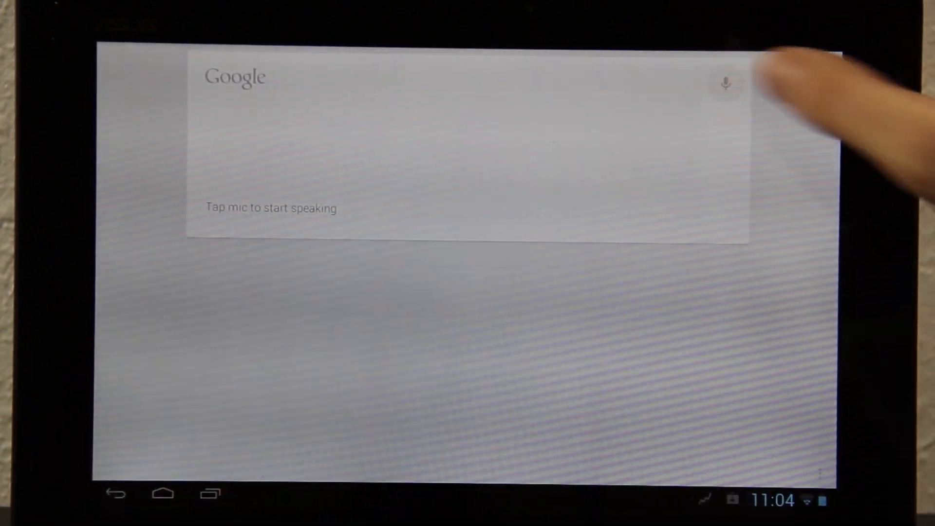
- Run several spoken queries, one answering Eminem's age as 39
{"action": "left_click", "coordinate": [725, 81]}
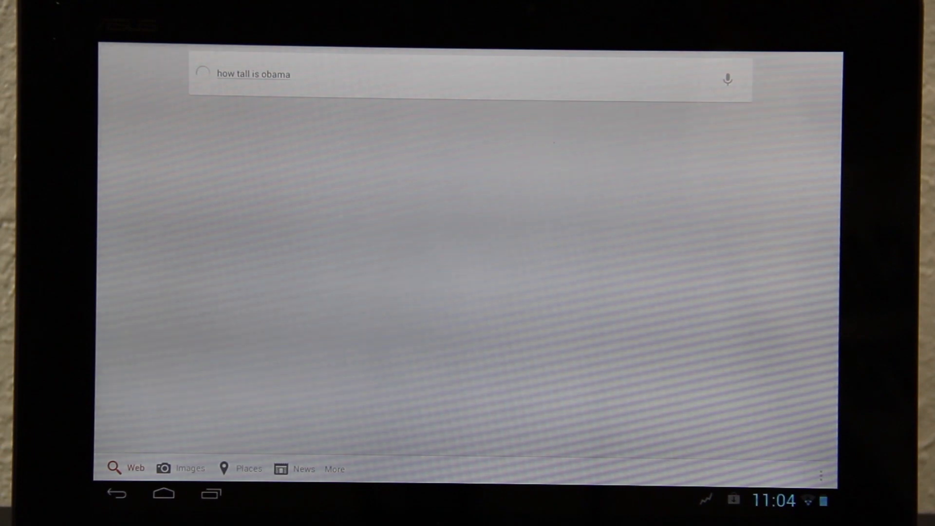
{"action": "left_click", "coordinate": [727, 79]}
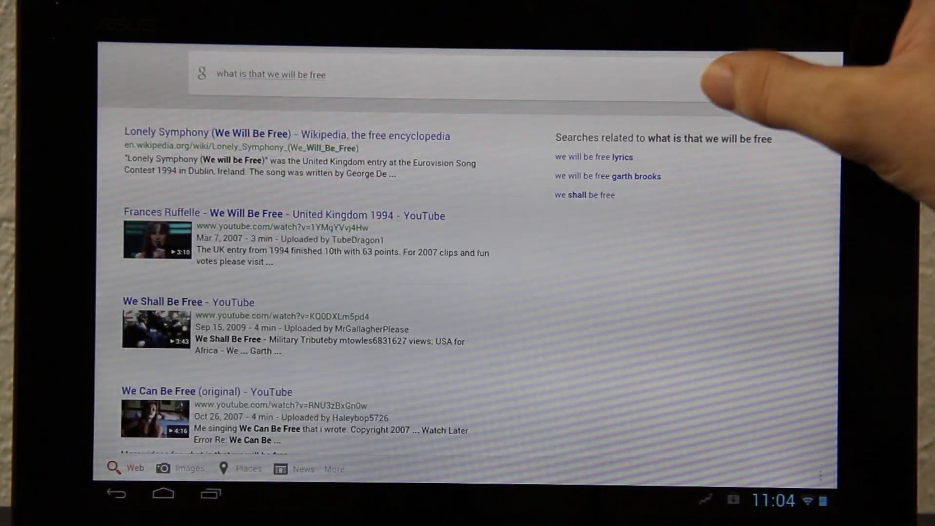
{"action": "left_click", "coordinate": [727, 82]}
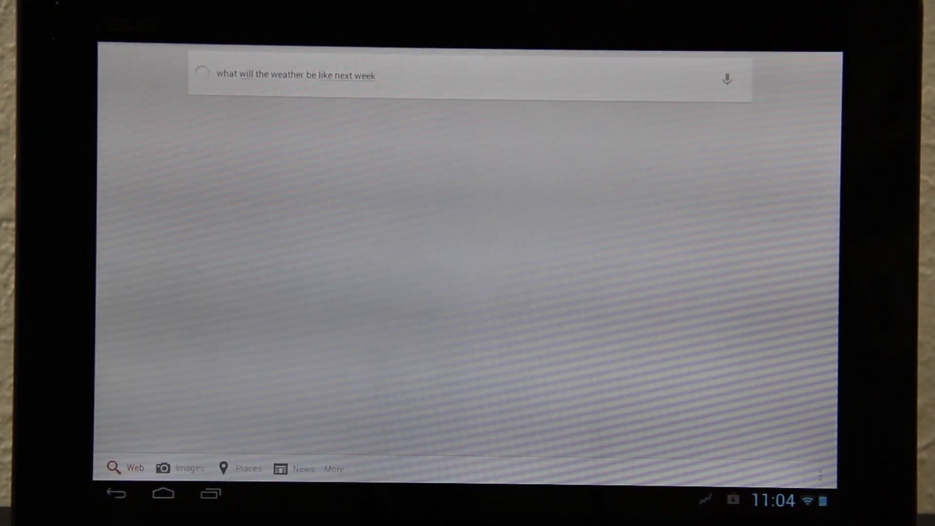
{"action": "left_click", "coordinate": [726, 79]}
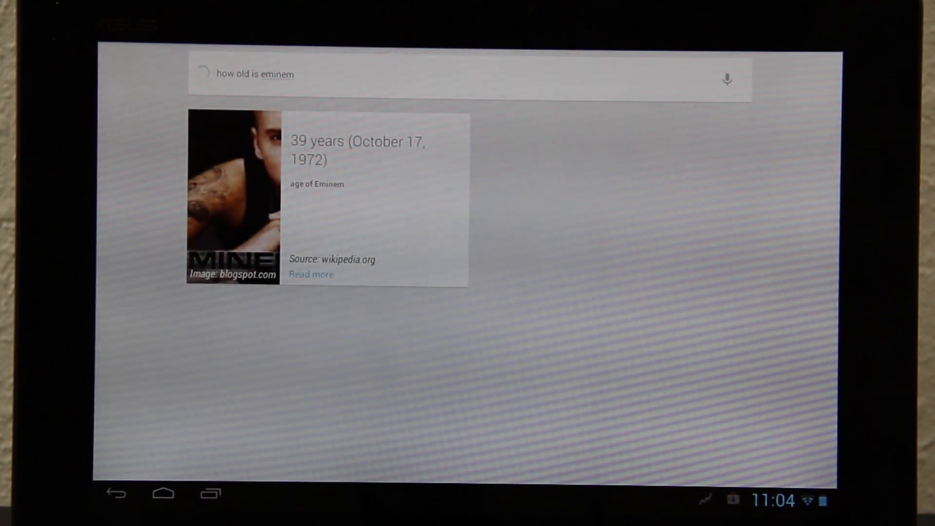
{"action": "left_click", "coordinate": [726, 79]}
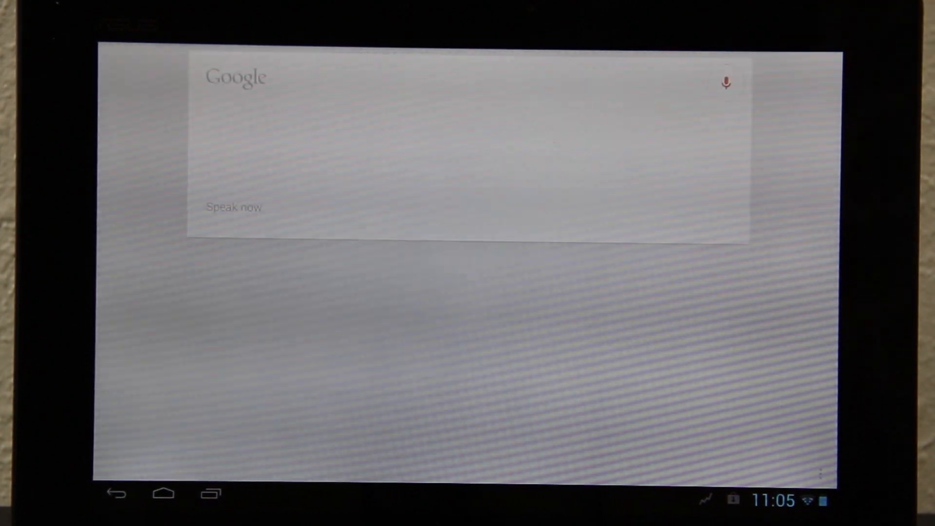
- Ask more spoken questions, getting Eminem's real name Marshall Bruce Mathers III, then go home
{"action": "left_click", "coordinate": [724, 82]}
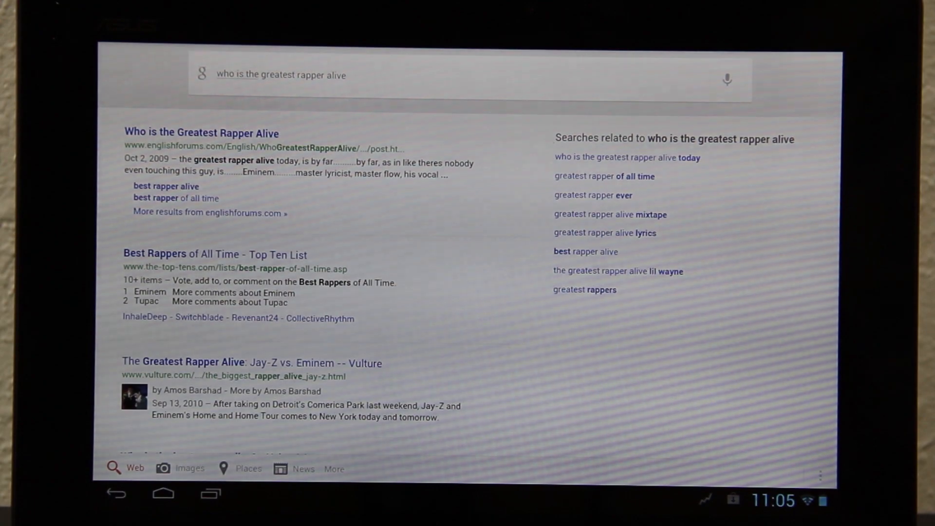
{"action": "left_click", "coordinate": [726, 79]}
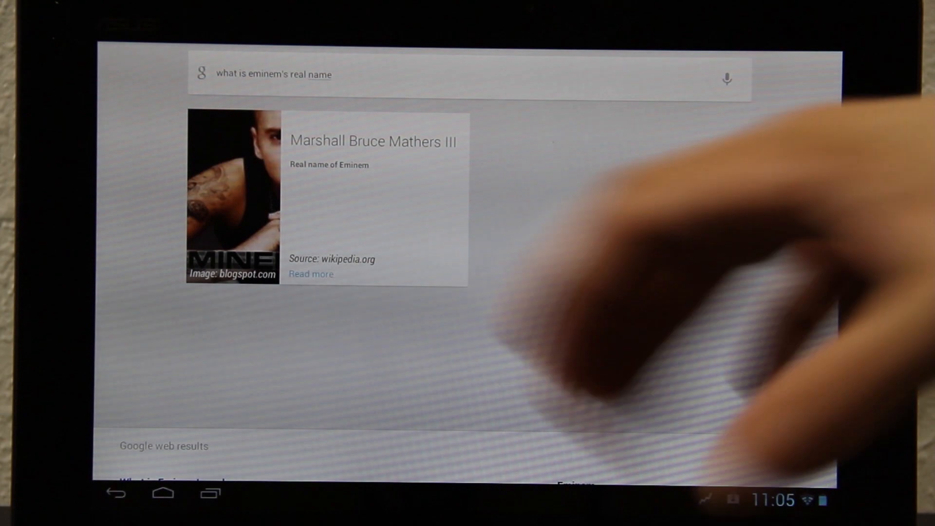
{"action": "mouse_move", "coordinate": [655, 298]}
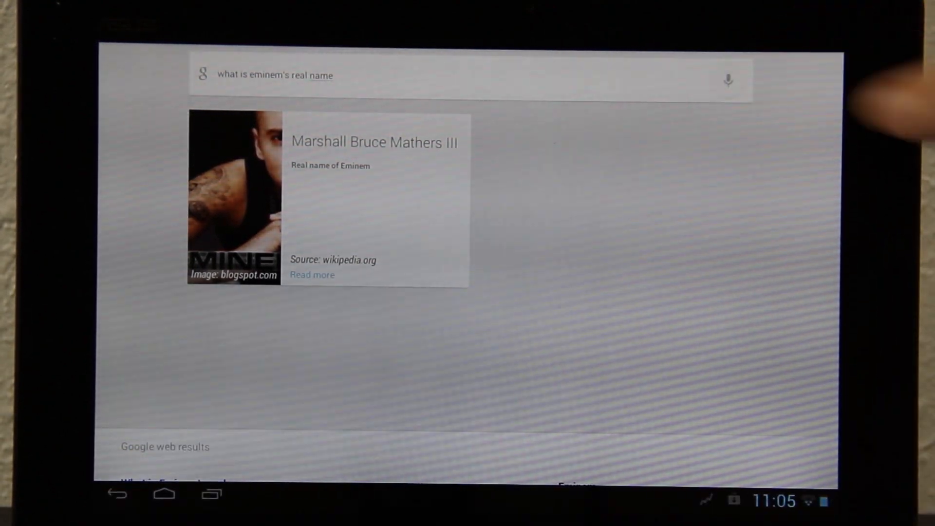
{"action": "left_click", "coordinate": [728, 81]}
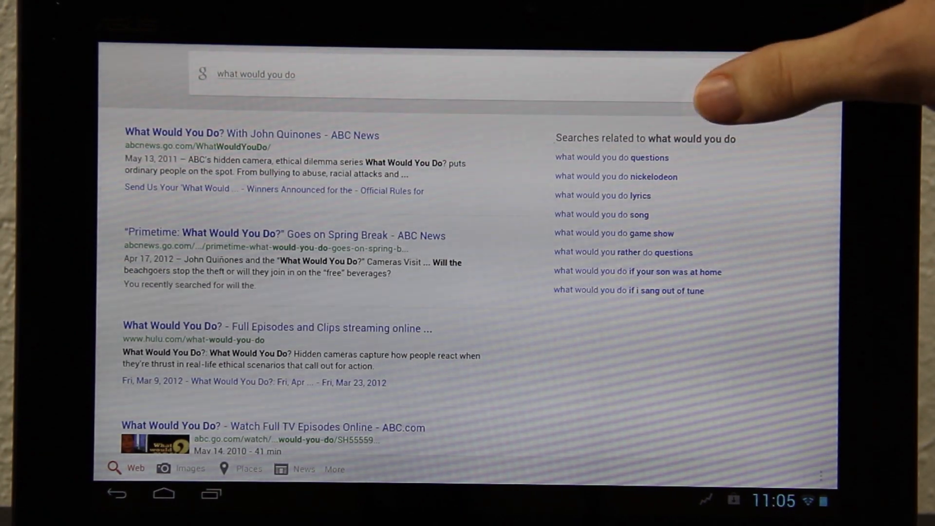
{"action": "left_click", "coordinate": [162, 492]}
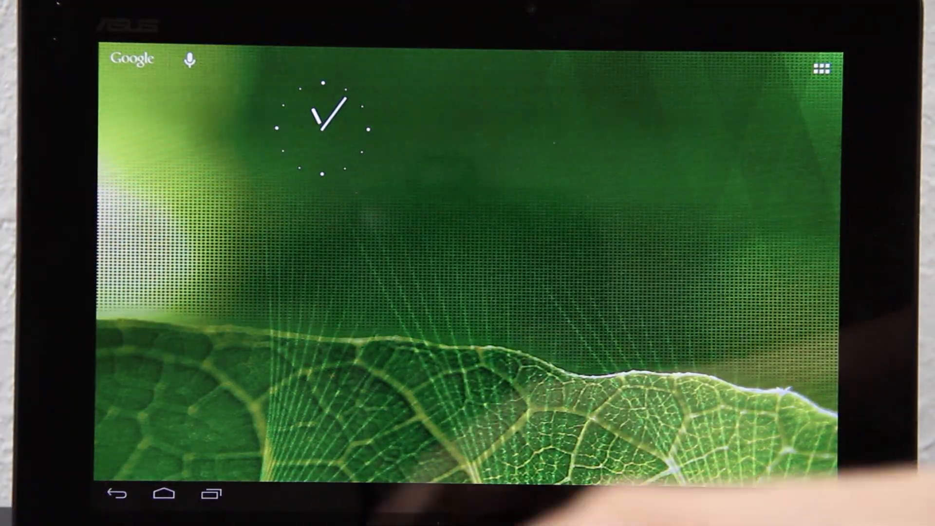
- Launch Google Now from the Home button, showing the Independence 93° weather card
{"action": "left_click", "coordinate": [363, 253]}
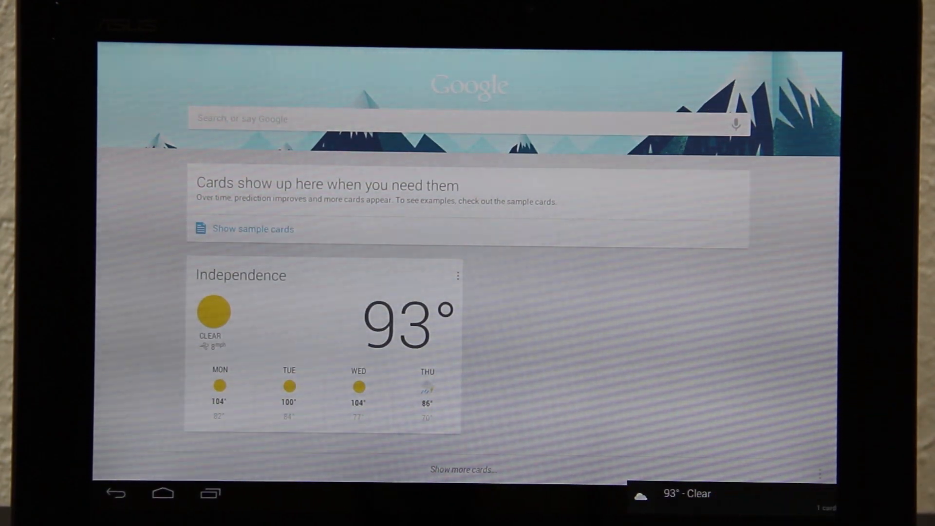
{"action": "left_click", "coordinate": [162, 493]}
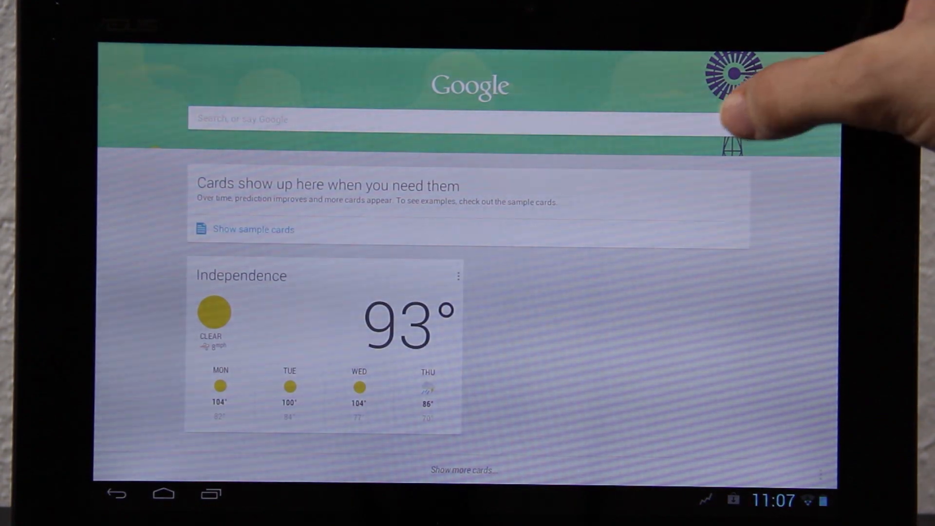
- Ask spoken questions about Obama's age and the next president
{"action": "left_click", "coordinate": [733, 81]}
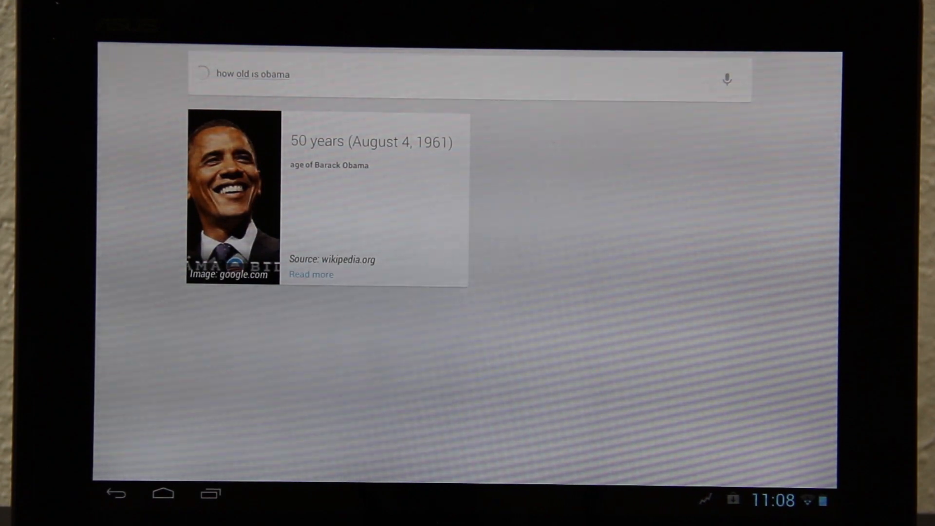
{"action": "left_click", "coordinate": [727, 79]}
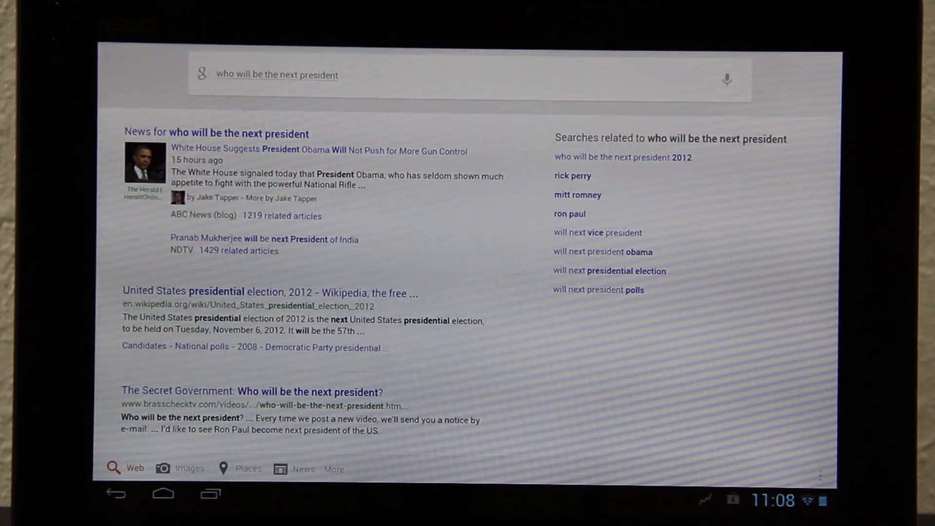
{"action": "left_click", "coordinate": [726, 79]}
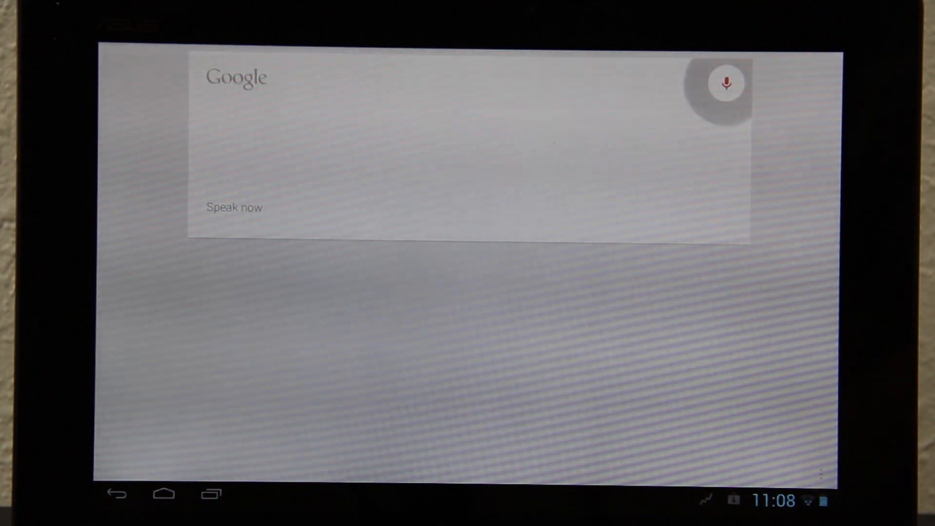
{"action": "left_click", "coordinate": [726, 83]}
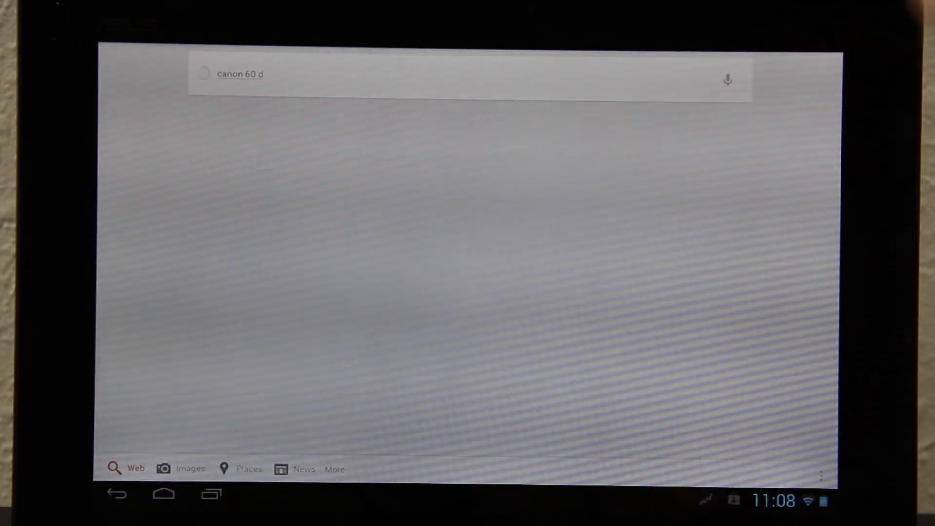
- Run further spoken searches on Canon 60D and Marshall Mathers
{"action": "left_click", "coordinate": [727, 79]}
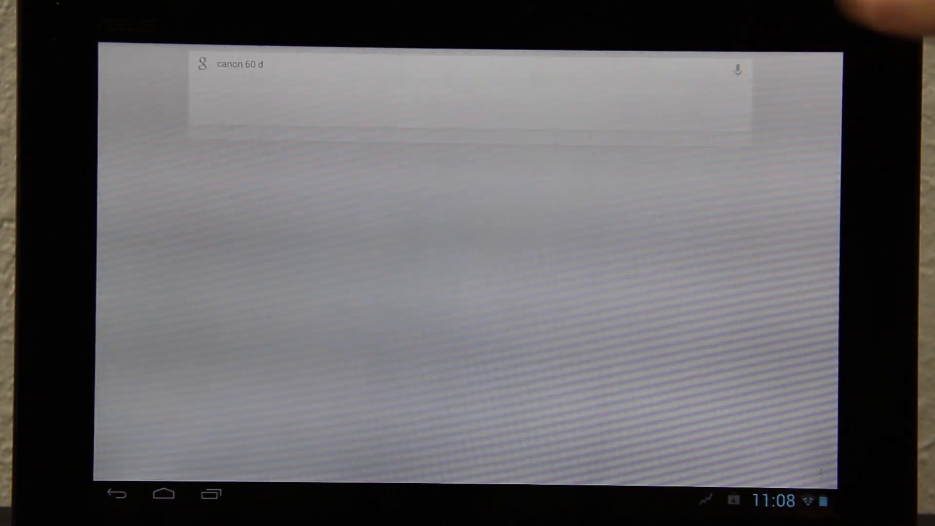
{"action": "left_click", "coordinate": [738, 70]}
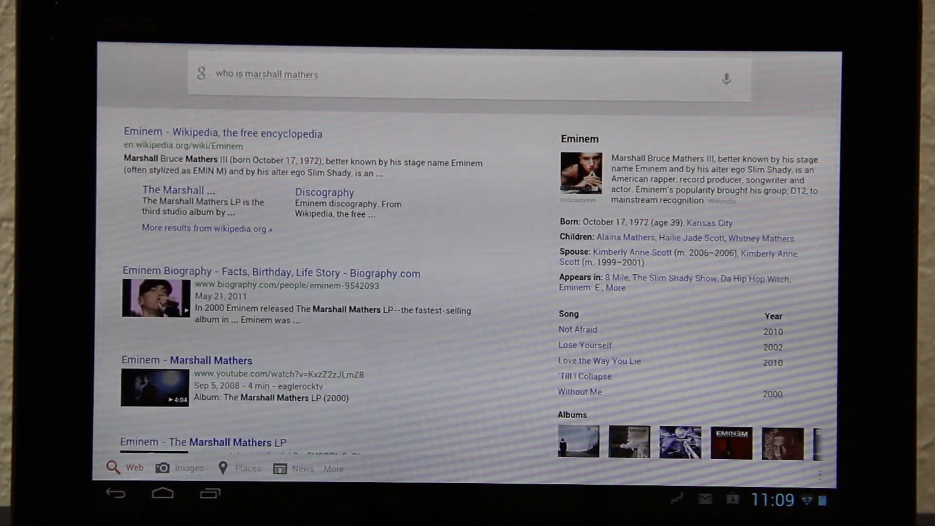
{"action": "left_click", "coordinate": [726, 78]}
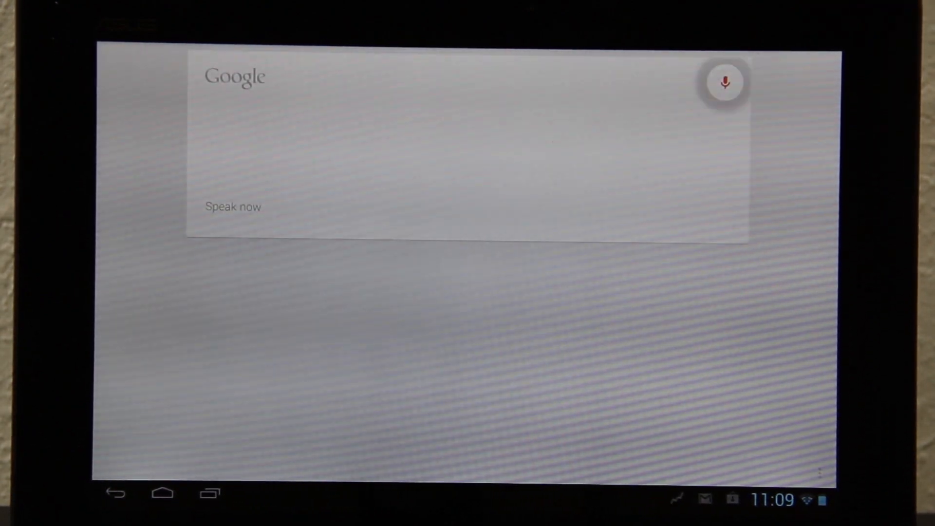